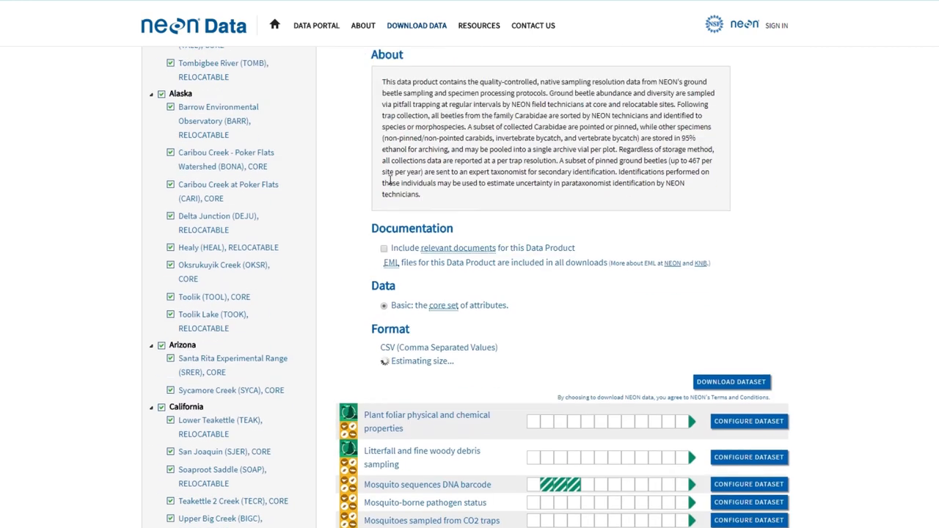
Step: Launch the downloaded NEON.DOM.BART validation CSV in Excel and review its field rows
left_click(385, 247)
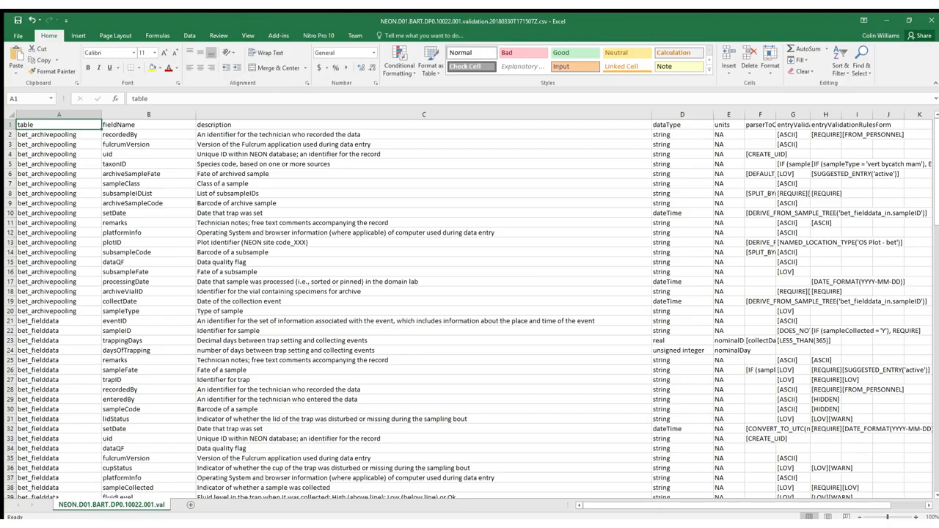
scroll("down", 3)
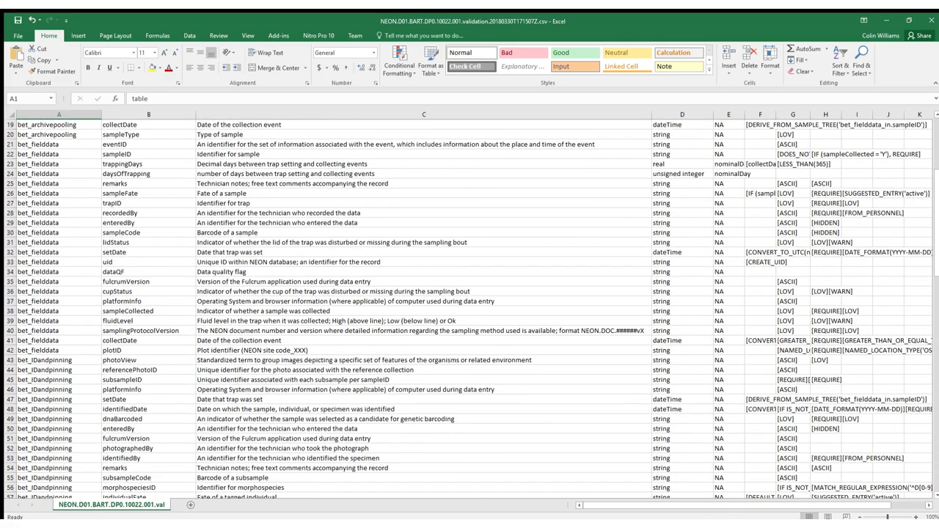